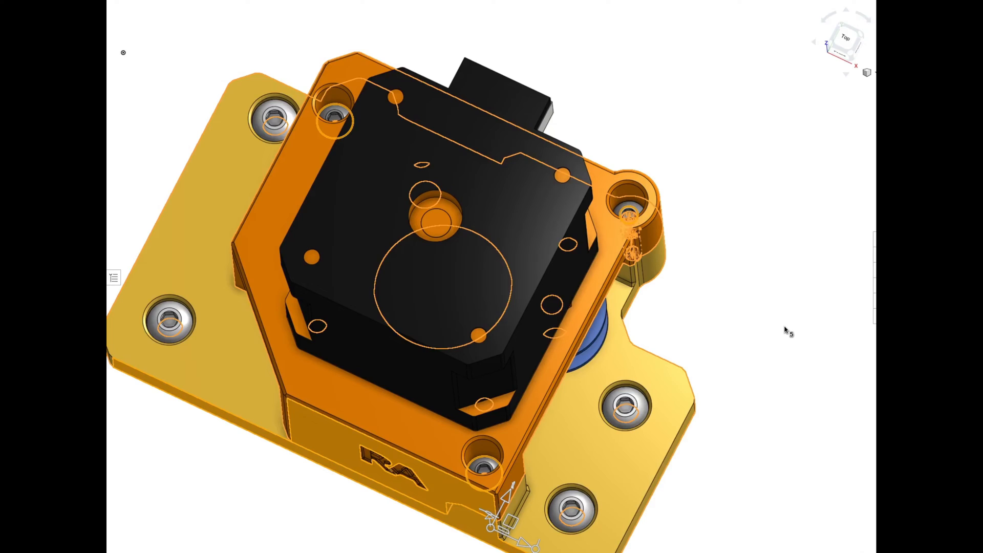
mouse_move(788, 338)
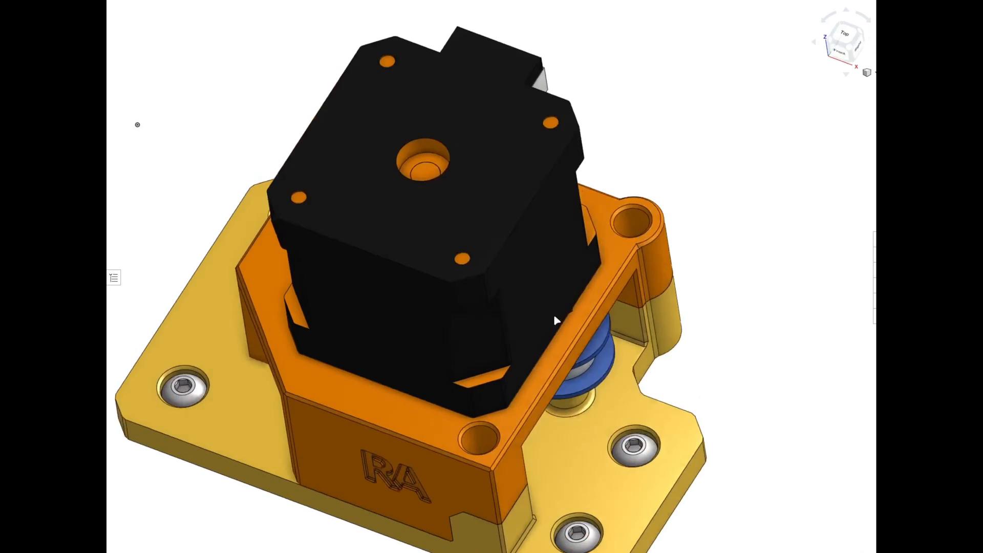
- Orbit the motor mount assembly to view it at an angle
left_click_drag(552, 319, 495, 295)
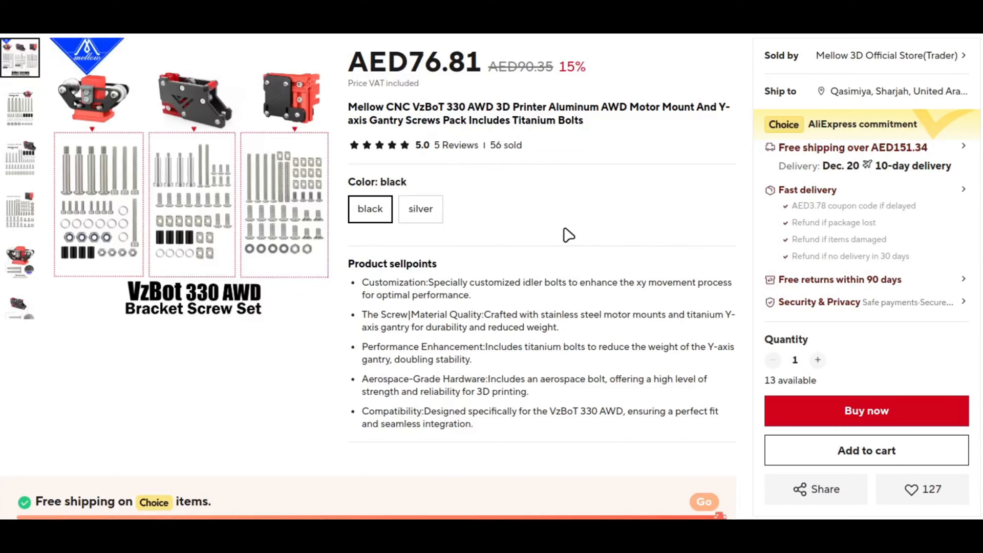
mouse_move(582, 207)
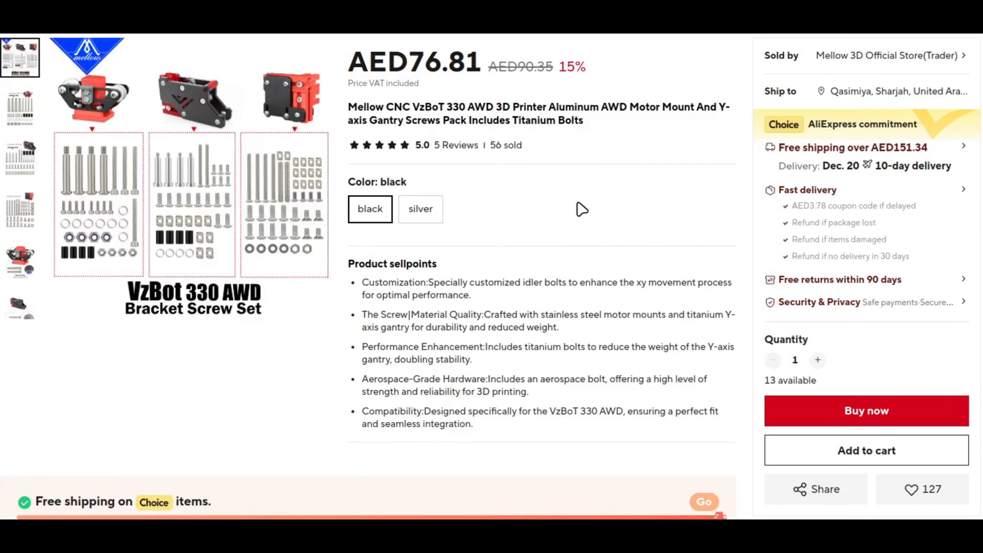
mouse_move(577, 204)
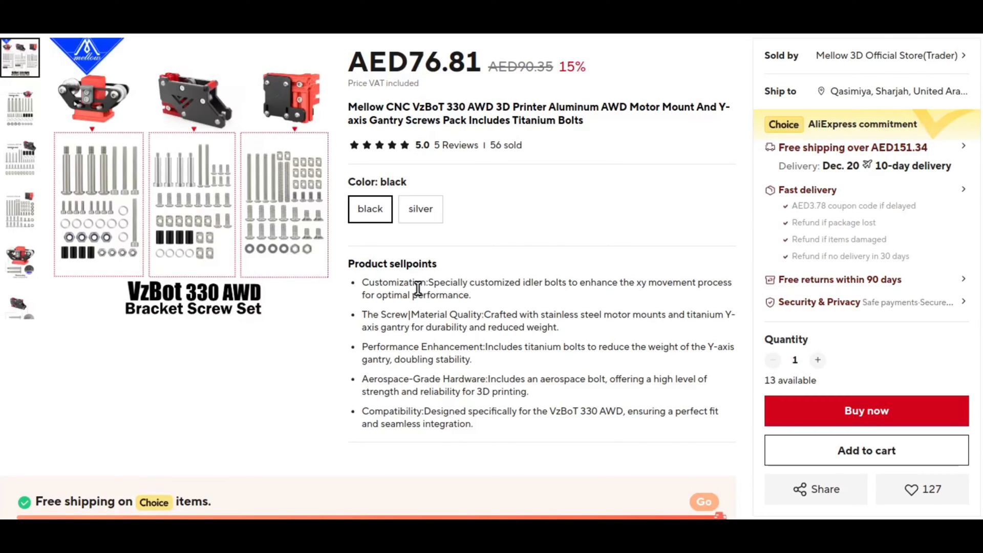
mouse_move(480, 242)
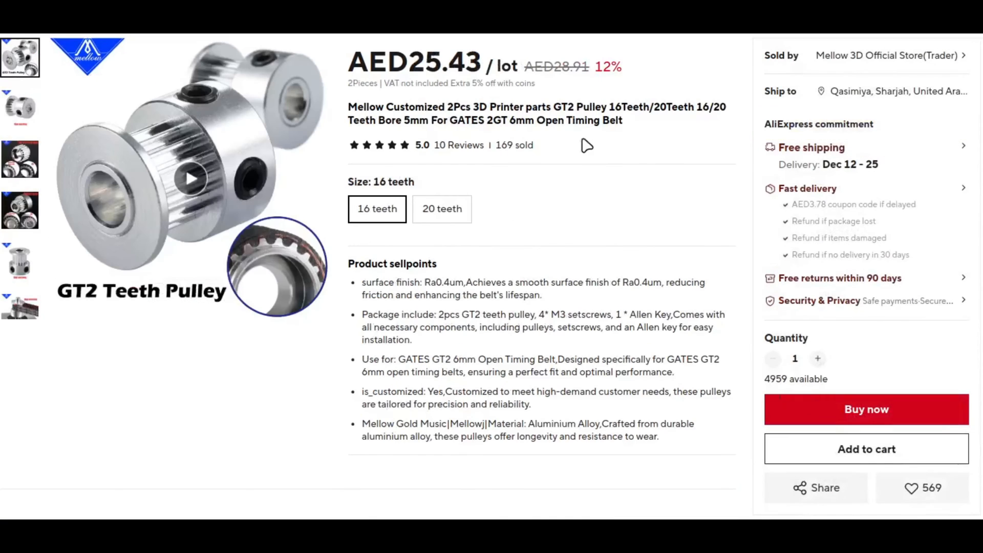
- Select the 20-teeth pulley size and highlight the 2Pcs-per-lot title detail
left_click(442, 208)
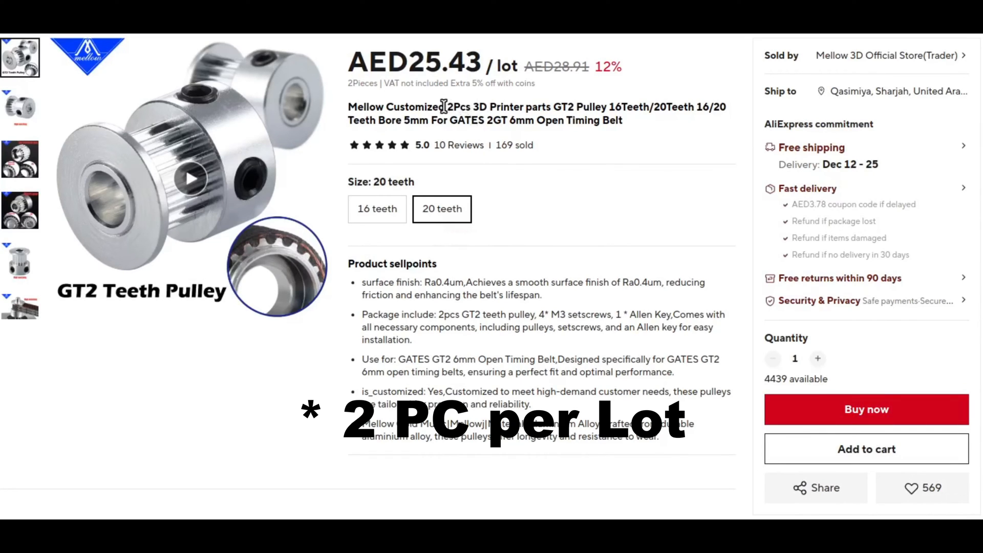
double_click(455, 107)
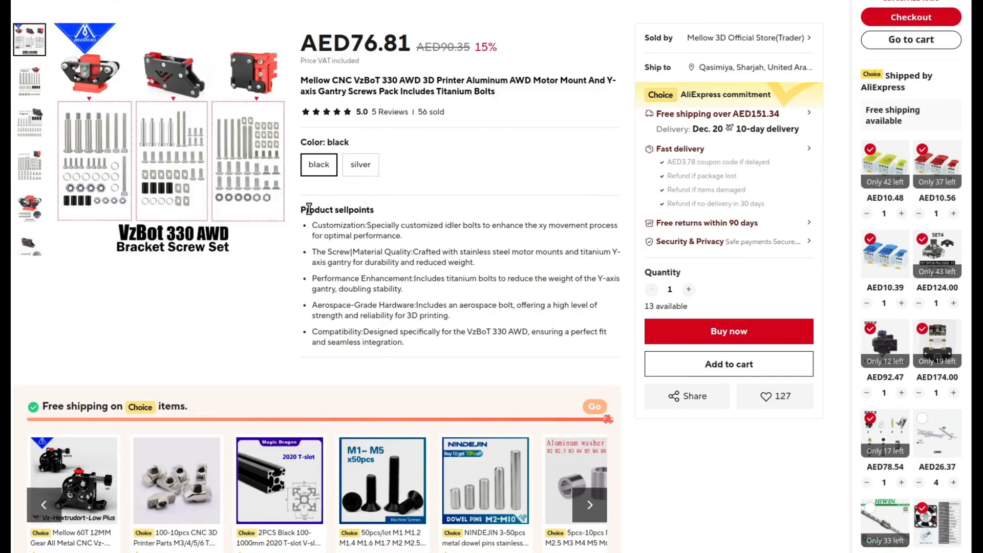
mouse_move(306, 209)
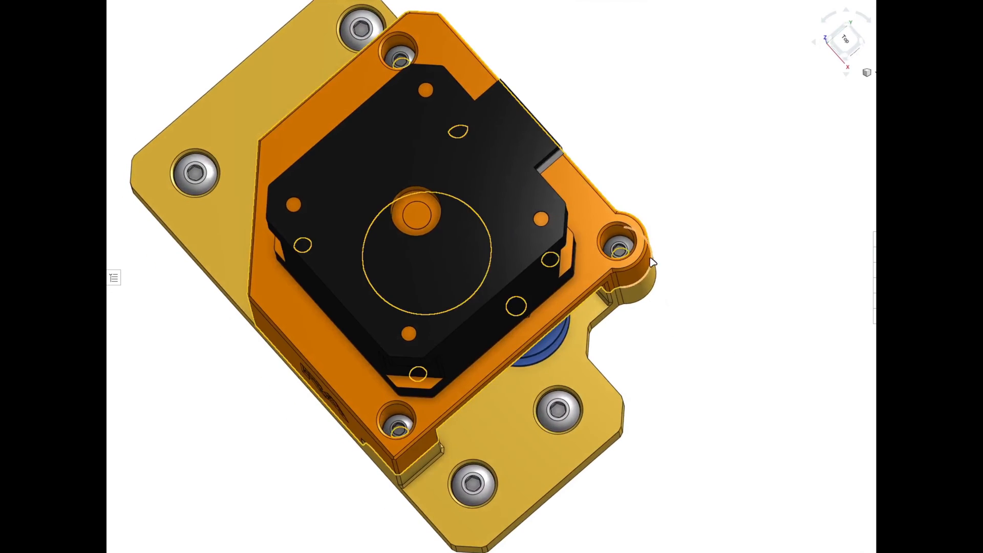
- Select the Nema 17 stepper, orbit to its side, and open its context menu
left_click(617, 251)
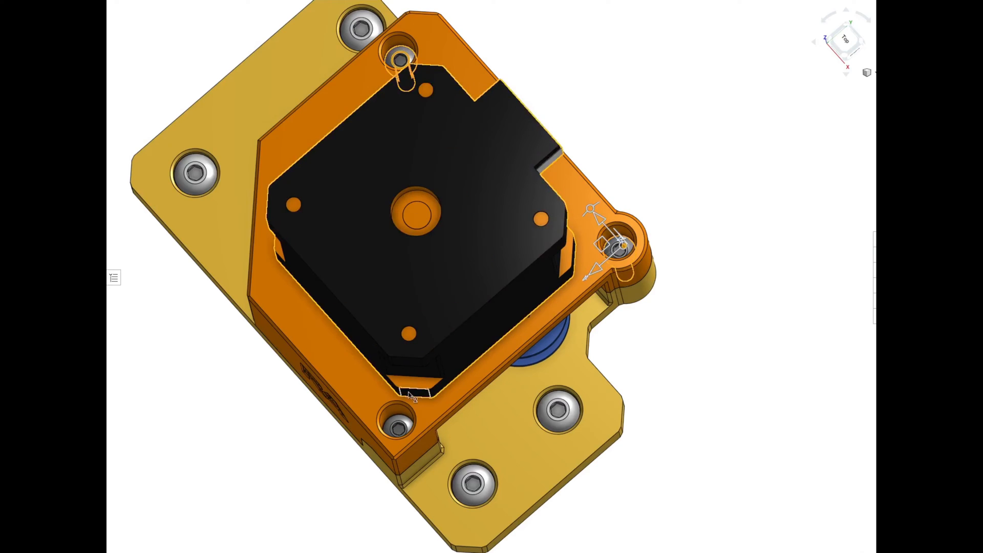
left_click_drag(407, 251, 377, 201)
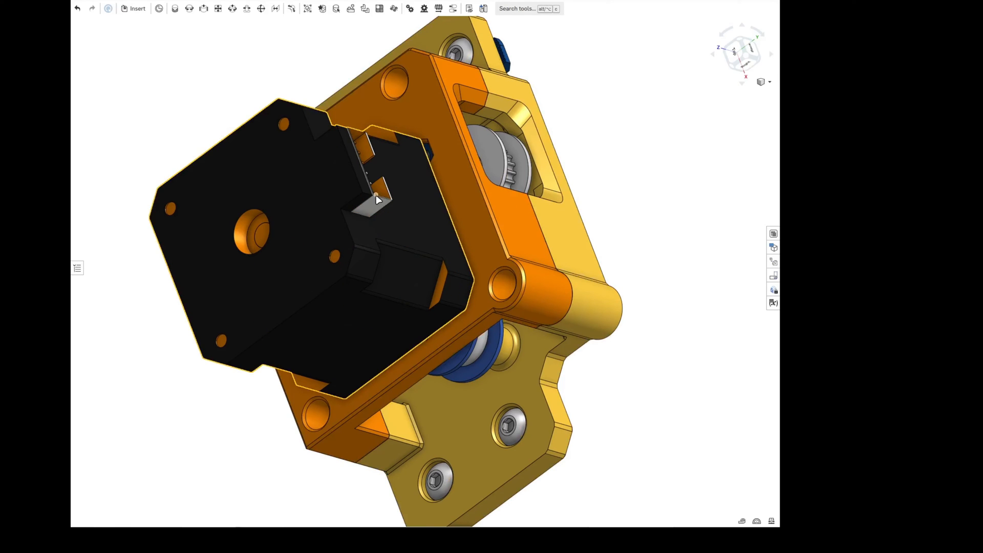
right_click(373, 199)
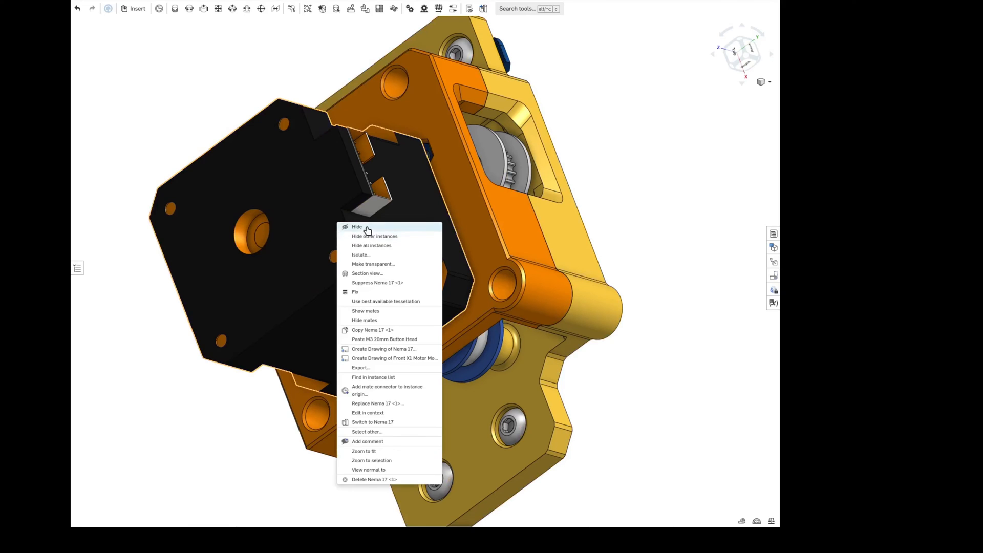